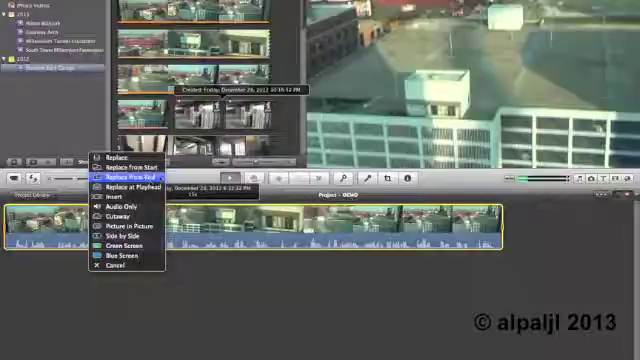
mouse_move(113, 215)
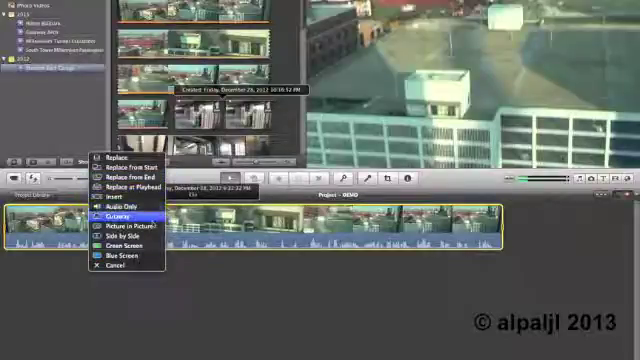
- Choose Cutaway from the drop menu to lay the dropped clip over the DEMO timeline
click(117, 215)
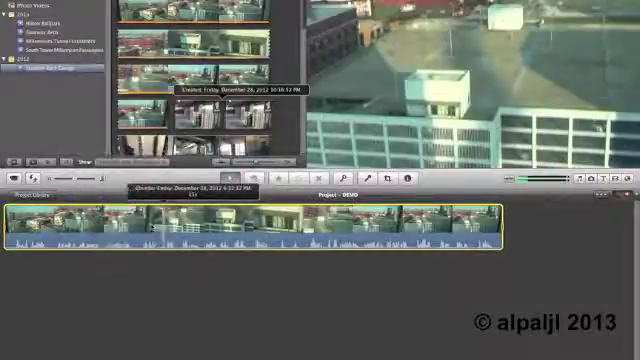